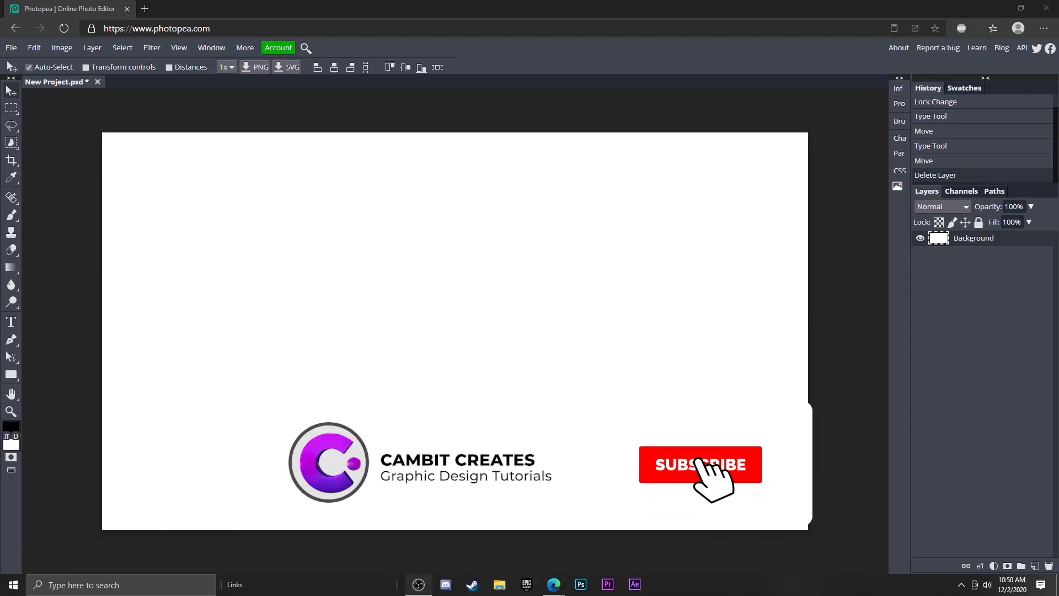
# Type WATER as a 300 px Luckiest Guy text layer on the canvas
pyautogui.click(700, 465)
pyautogui.write('lucki')
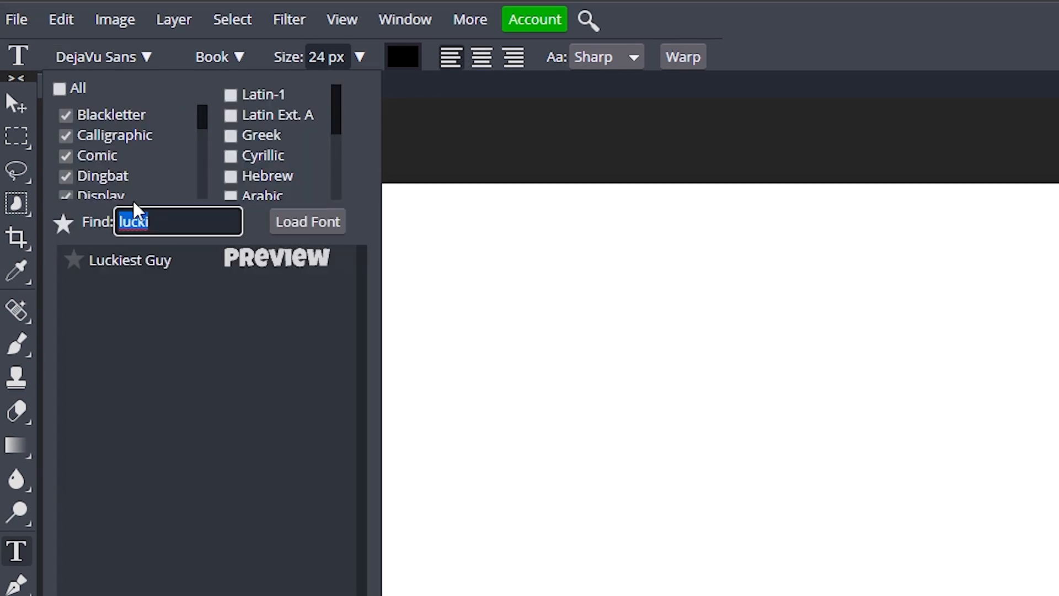
pyautogui.click(130, 260)
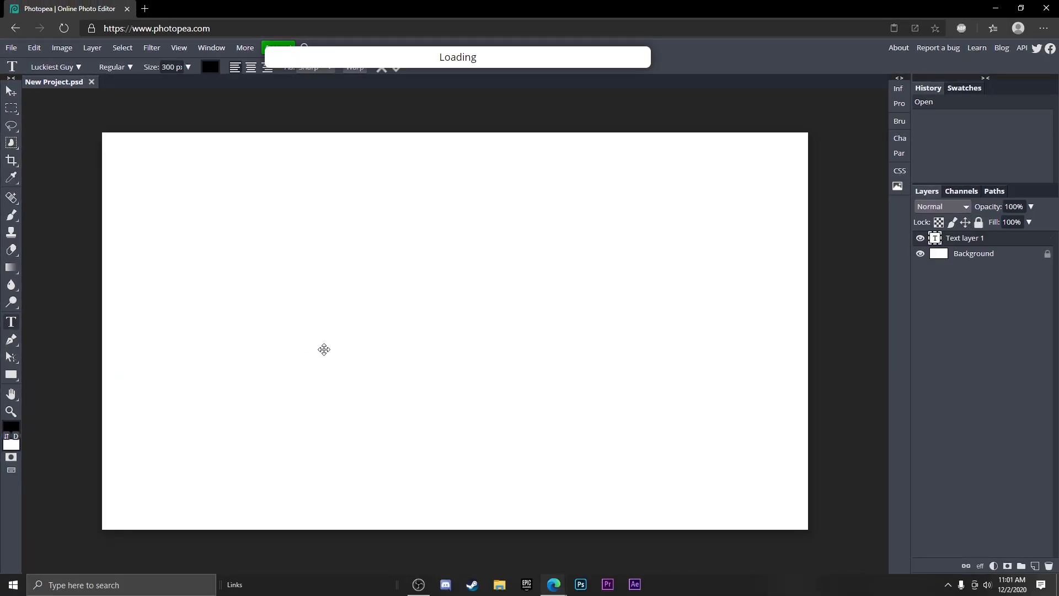
pyautogui.write('WATER')
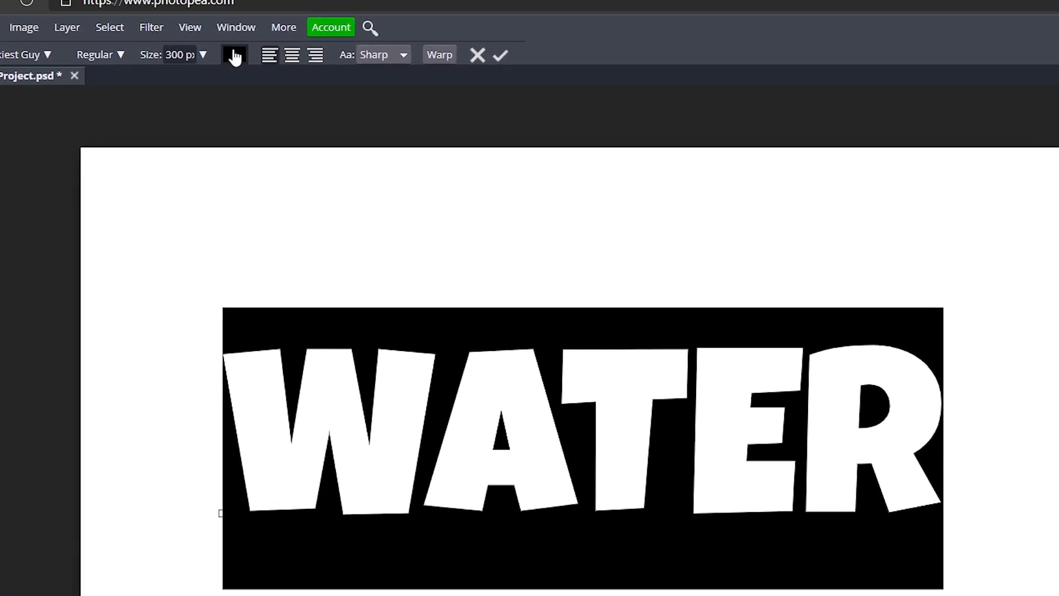
# Set the WATER text colour to light blue hex 00a1ff
pyautogui.click(234, 55)
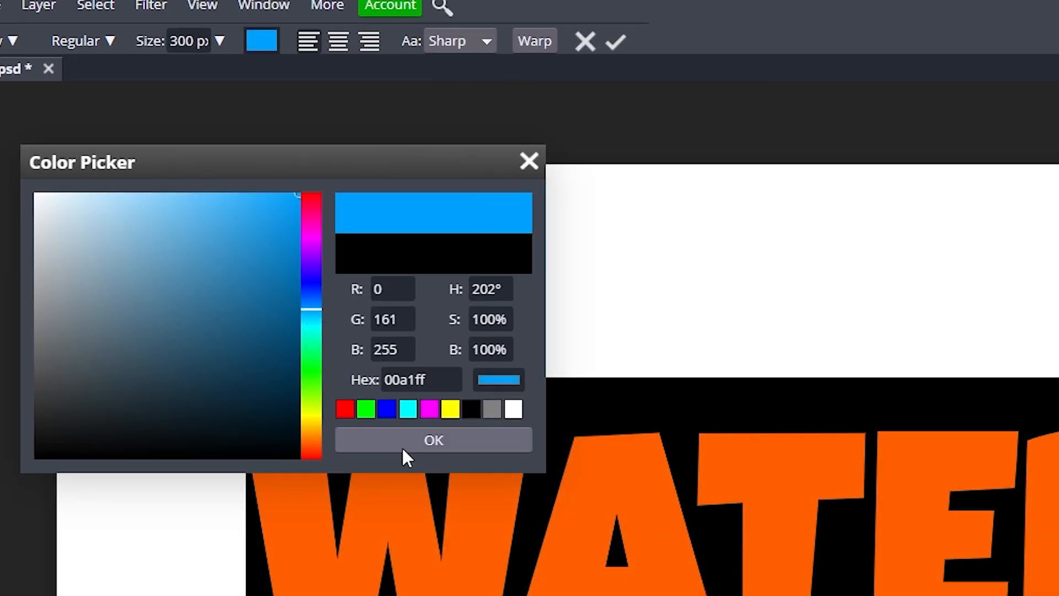
pyautogui.click(434, 441)
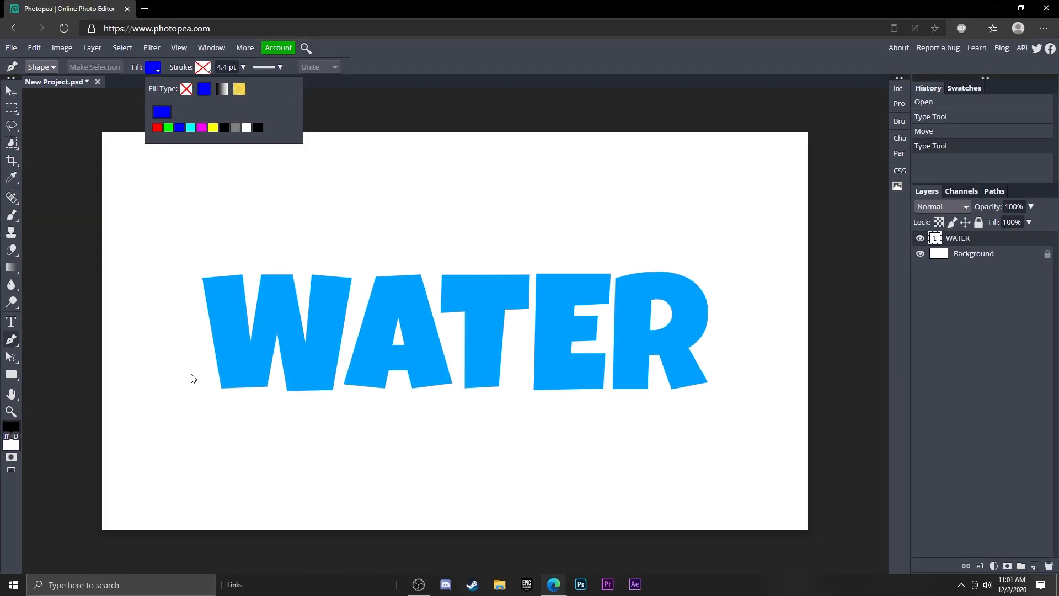
pyautogui.moveTo(110, 259)
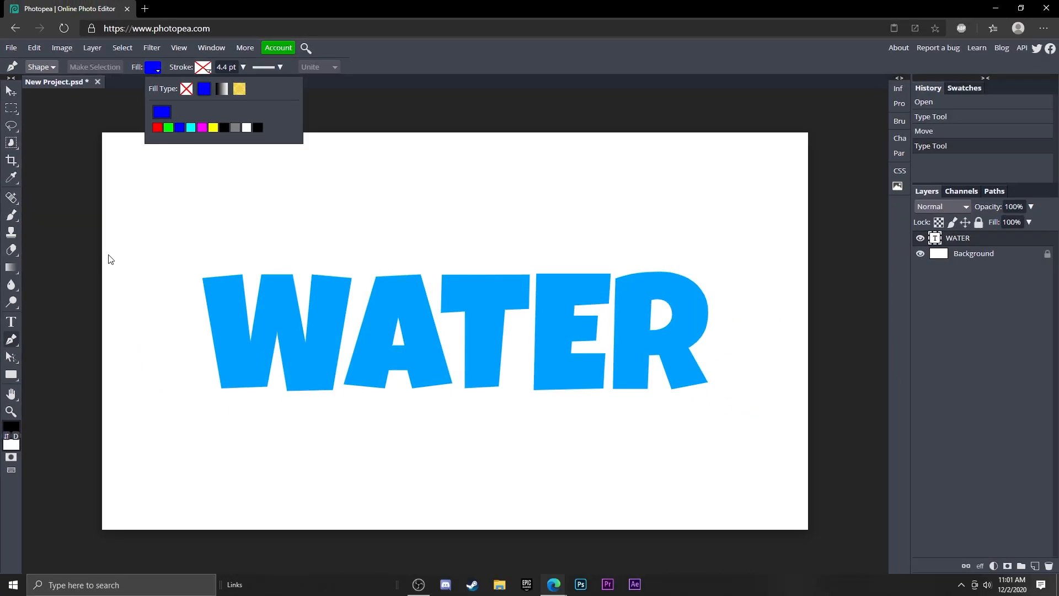
# Draw a blue wavy pen shape over the lower half of the letters
pyautogui.click(161, 337)
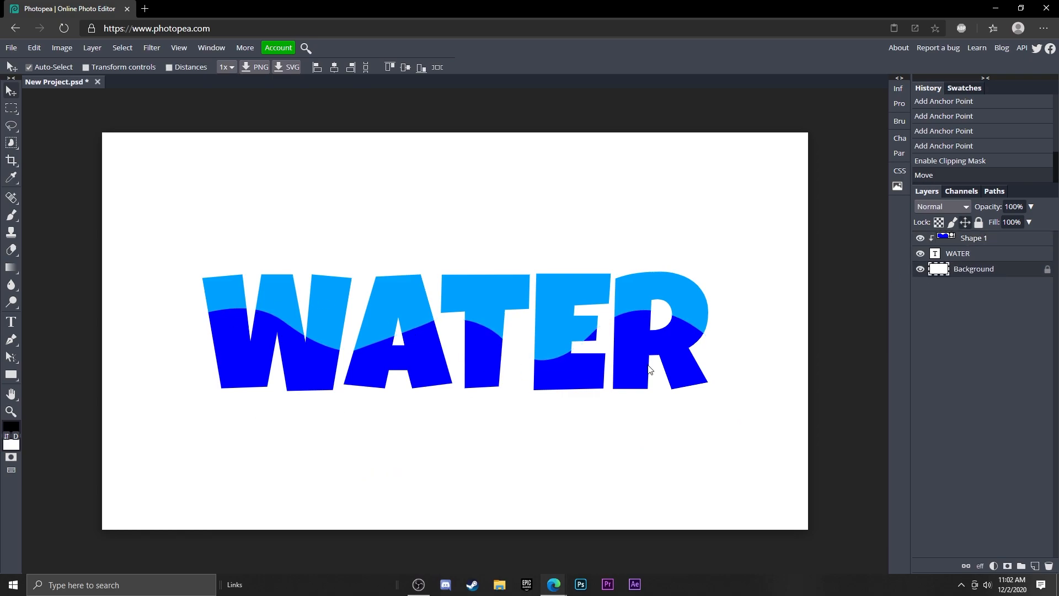
# Clip Shape 1 to the WATER text layer and position it
pyautogui.click(973, 238)
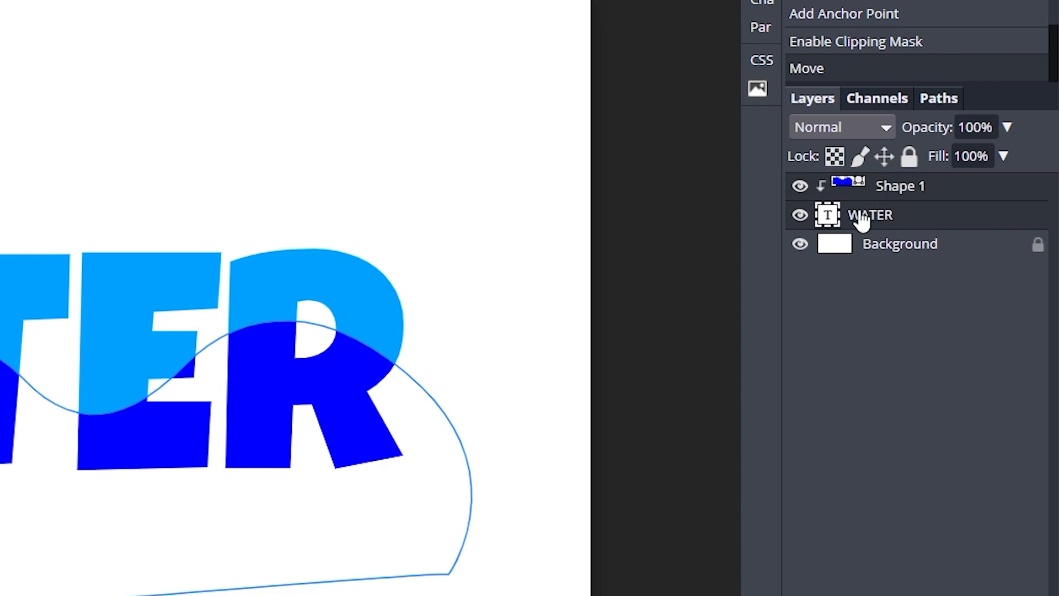
pyautogui.moveTo(1019, 245)
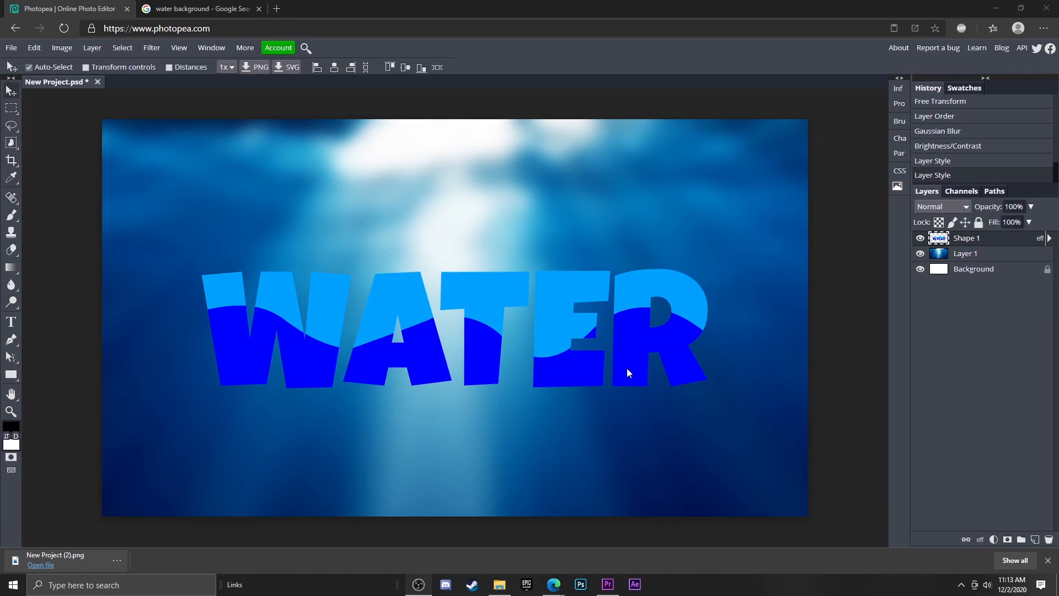
pyautogui.moveTo(616, 407)
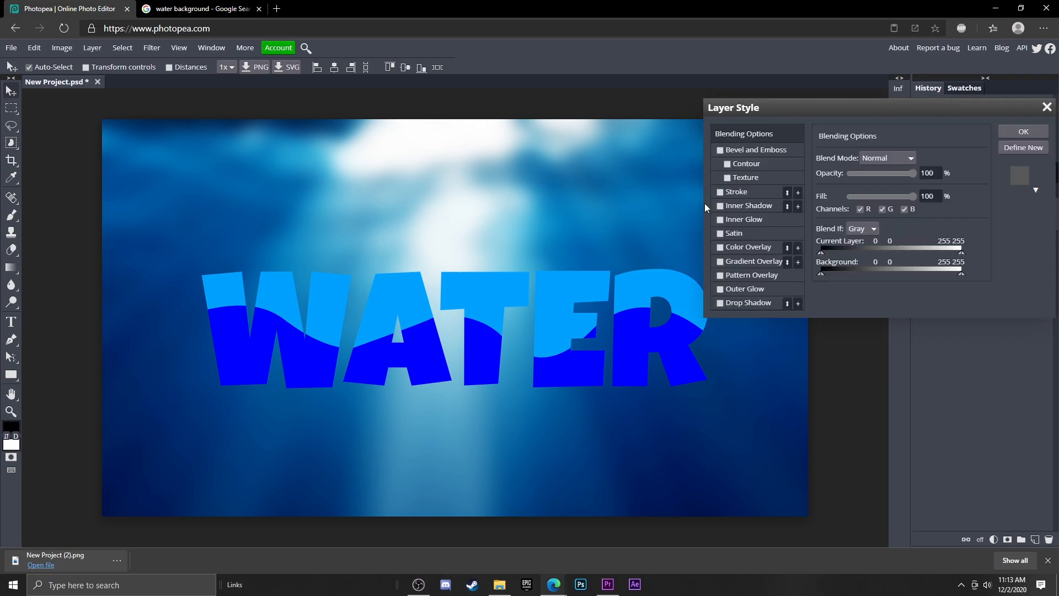
# Add an 18 px white outside stroke layer style to WATER
pyautogui.click(720, 191)
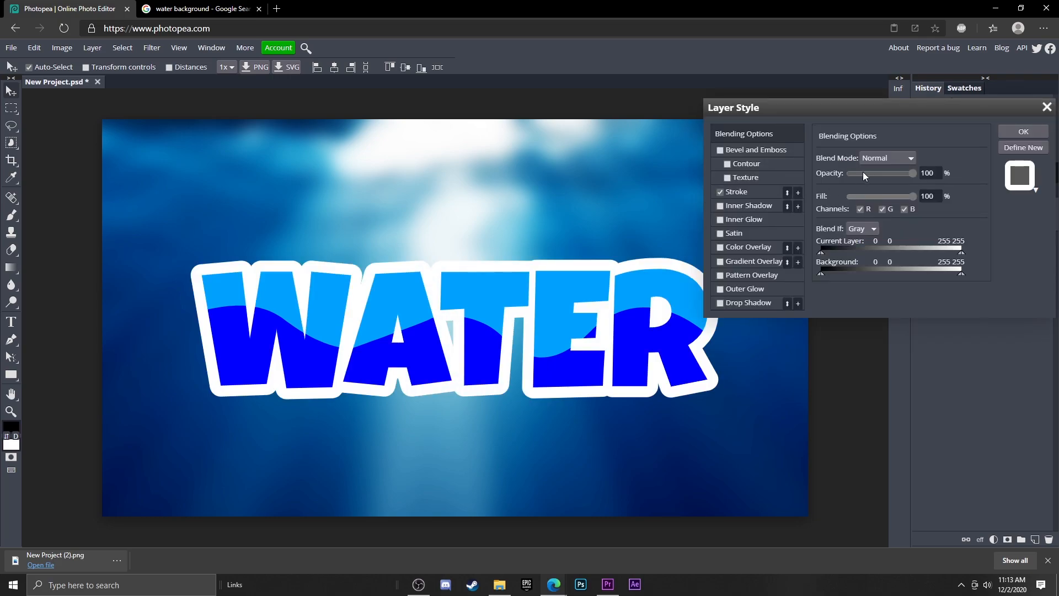
pyautogui.click(736, 192)
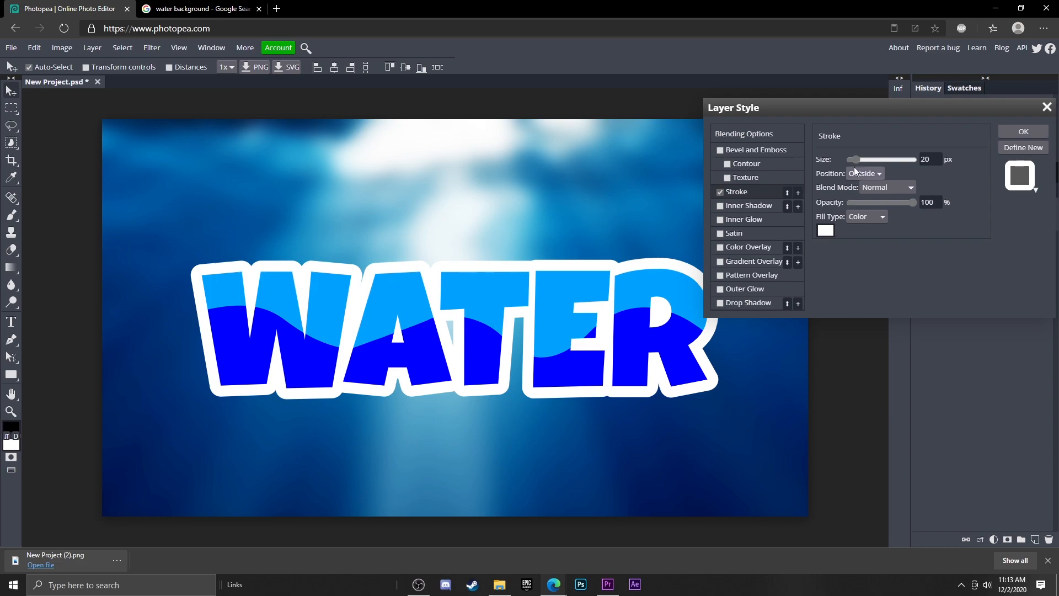
pyautogui.moveTo(858, 159); pyautogui.dragTo(853, 159)
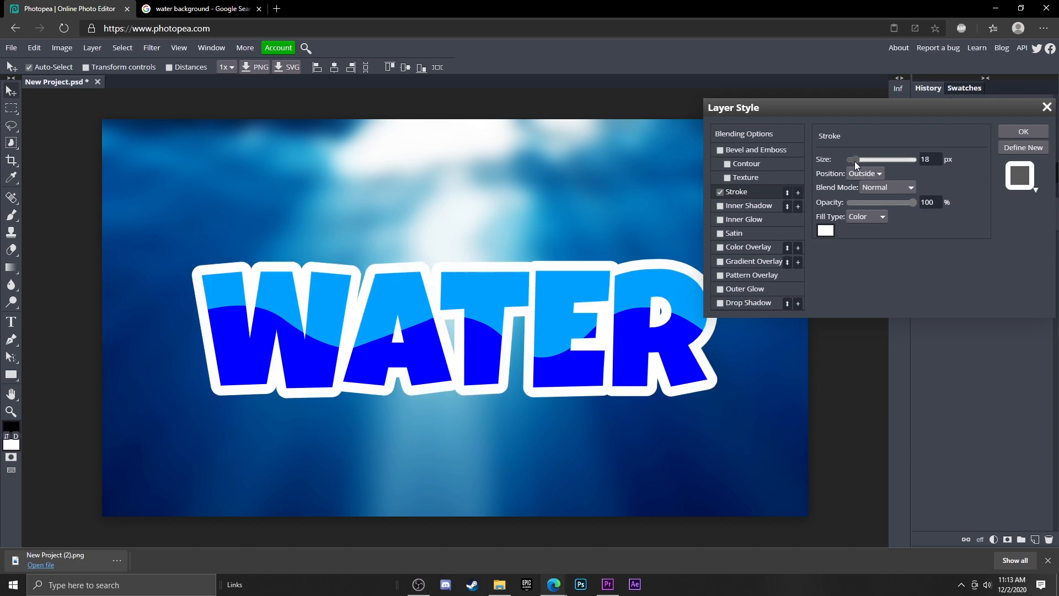
pyautogui.click(1023, 131)
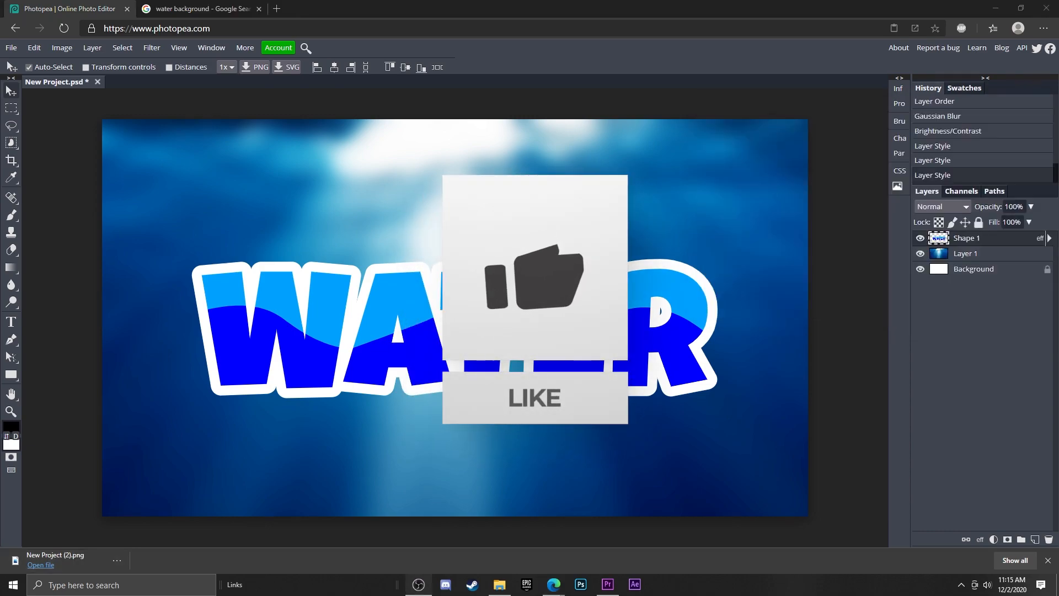